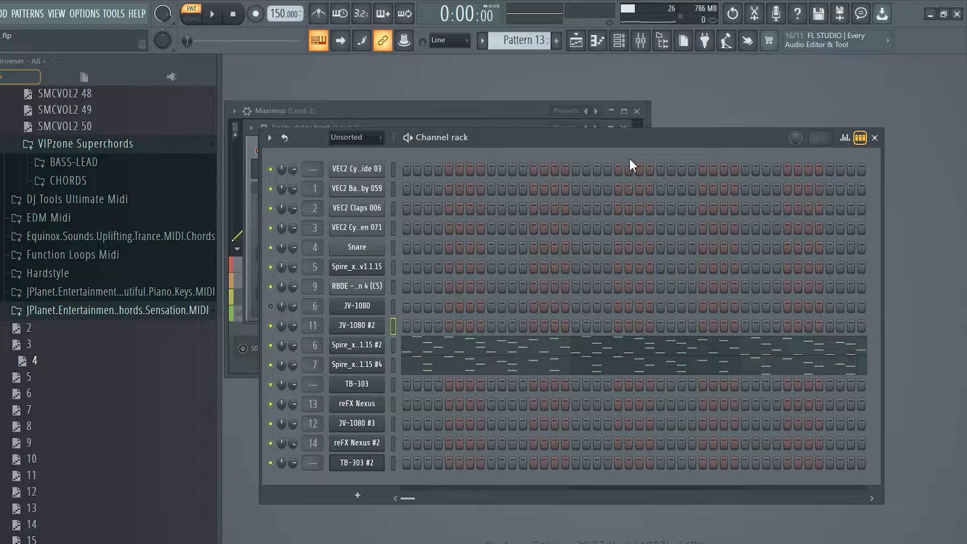
{"action": "mouse_move", "coordinate": [442, 351]}
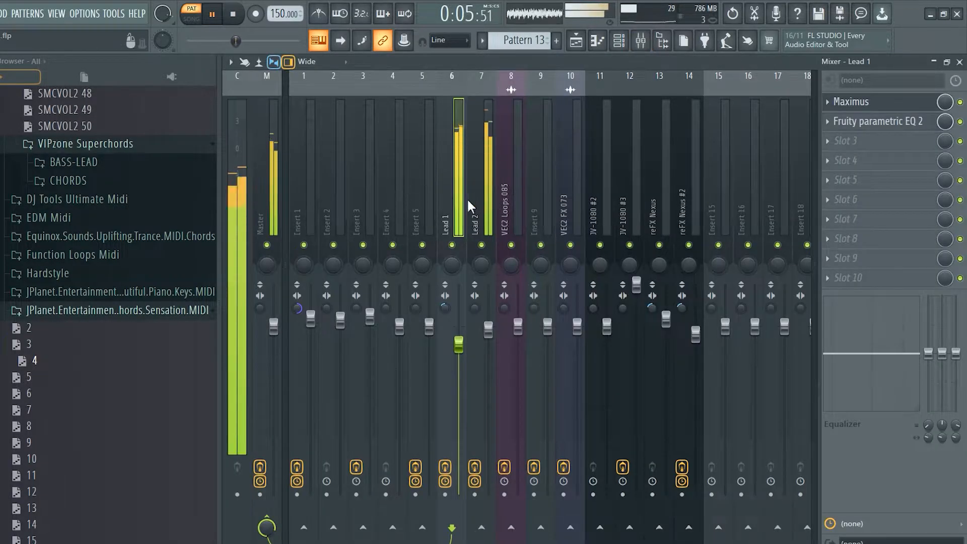
Stop playback and route the Lead 1 mixer track into Insert 15.
{"action": "left_click", "coordinate": [233, 13]}
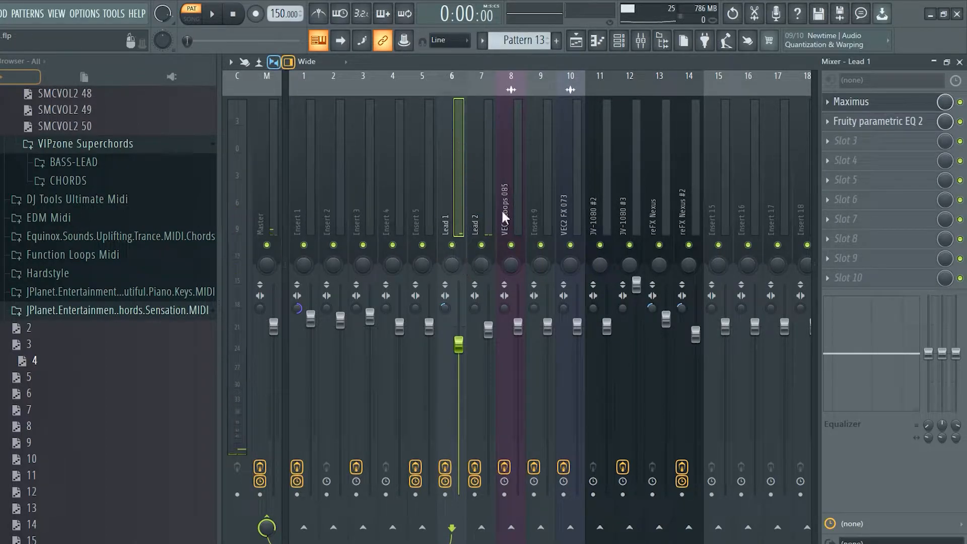
{"action": "mouse_move", "coordinate": [465, 222]}
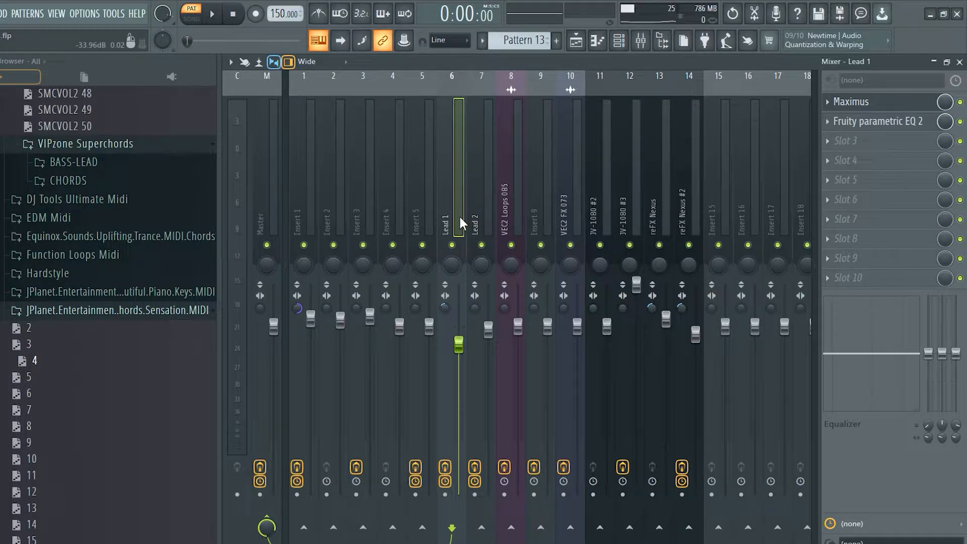
{"action": "mouse_move", "coordinate": [471, 219]}
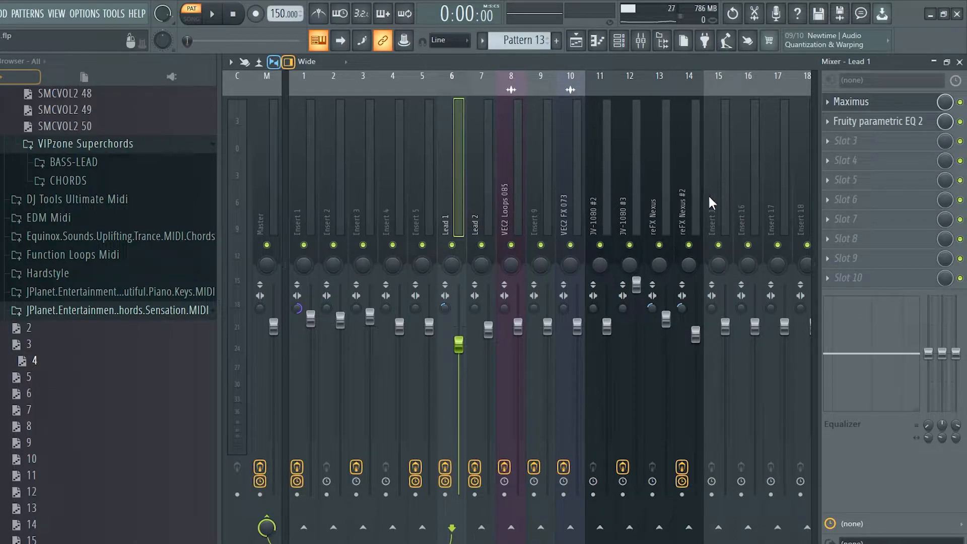
{"action": "mouse_move", "coordinate": [453, 213]}
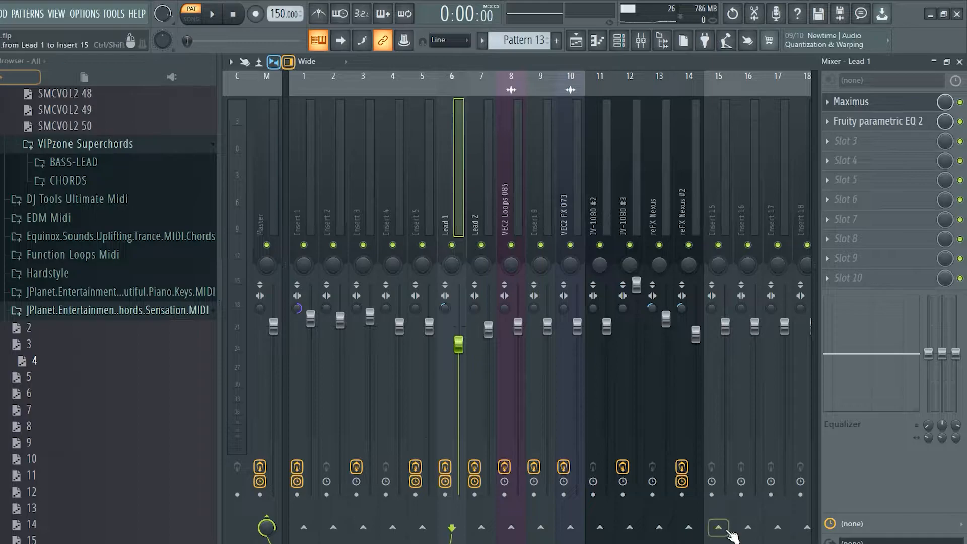
{"action": "left_click", "coordinate": [718, 528]}
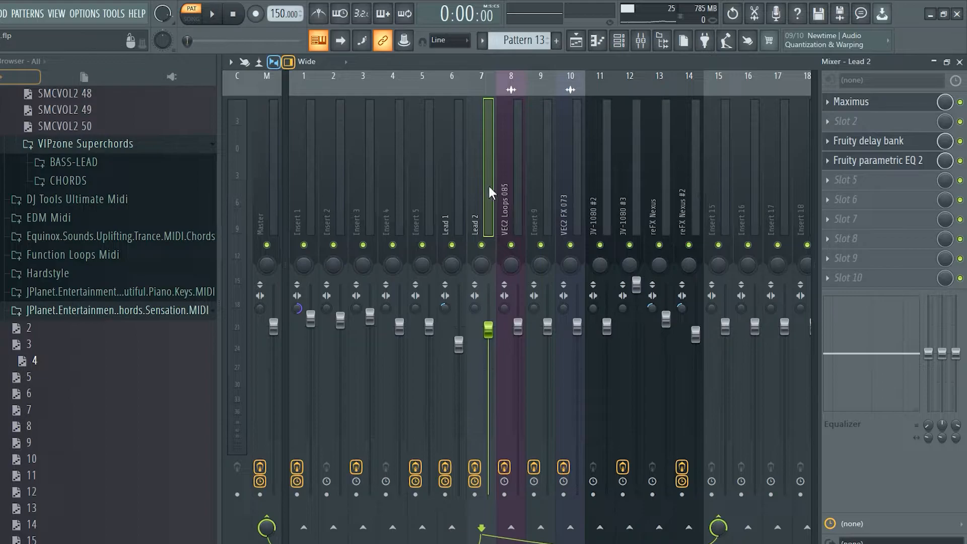
Compare the routing of the Lead 1 and Lead 2 mixer tracks, ending on Lead 1.
{"action": "left_click", "coordinate": [452, 222]}
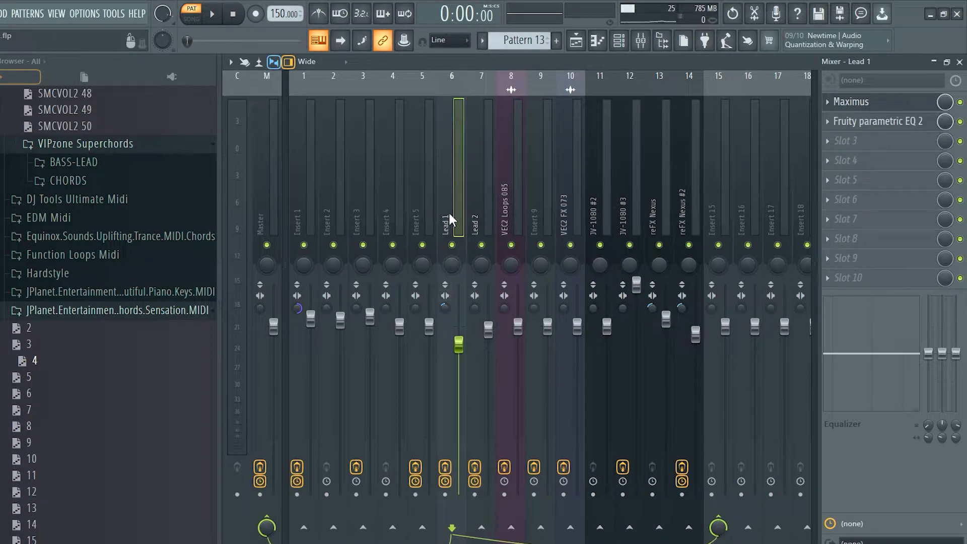
{"action": "mouse_move", "coordinate": [371, 401]}
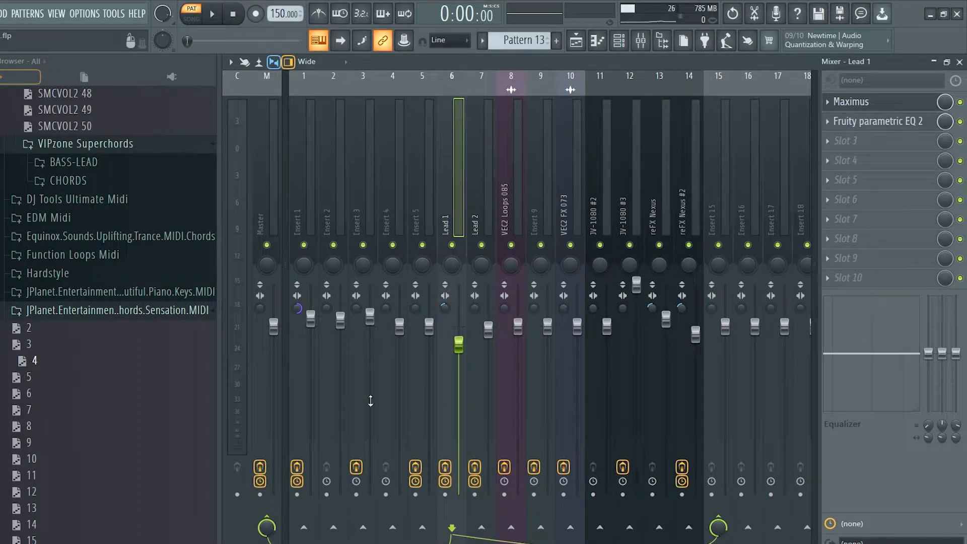
{"action": "mouse_move", "coordinate": [724, 201]}
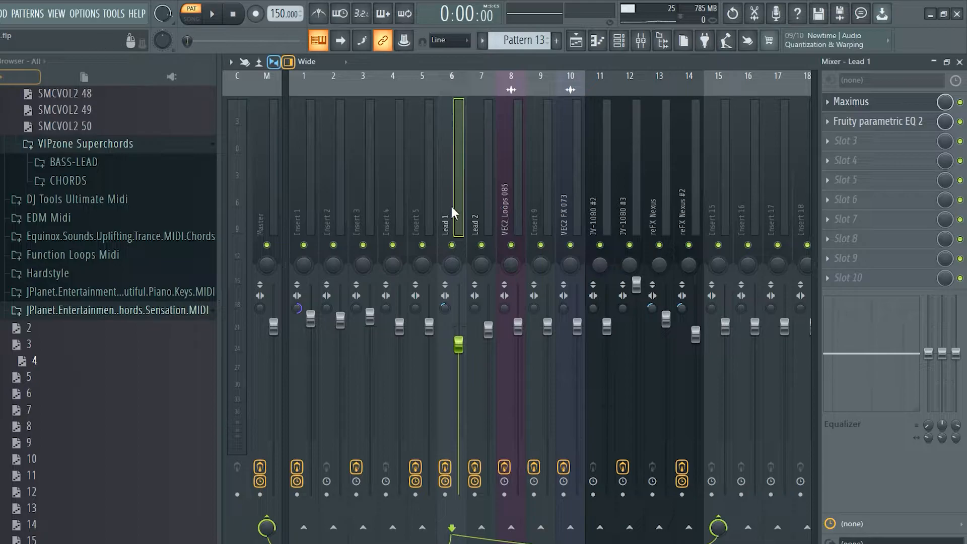
{"action": "mouse_move", "coordinate": [475, 204]}
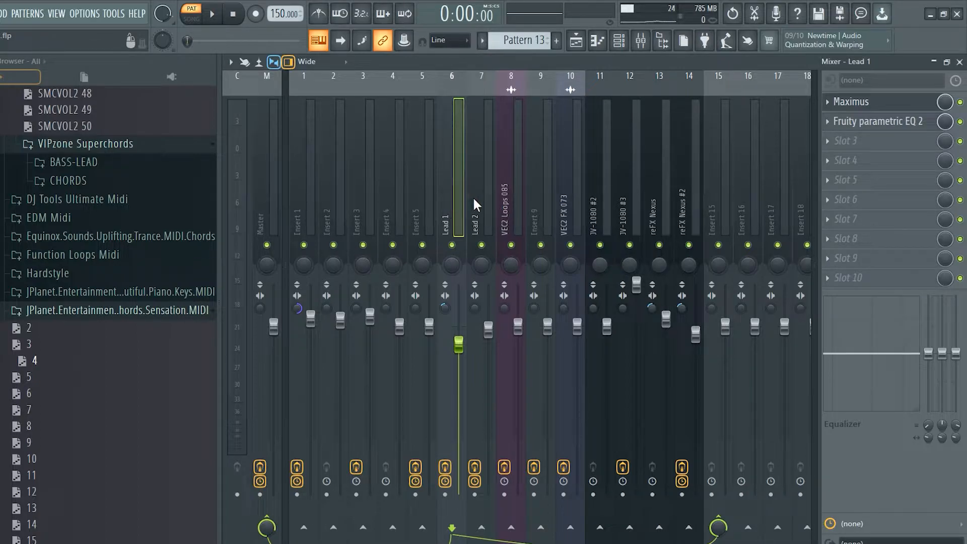
{"action": "mouse_move", "coordinate": [476, 239]}
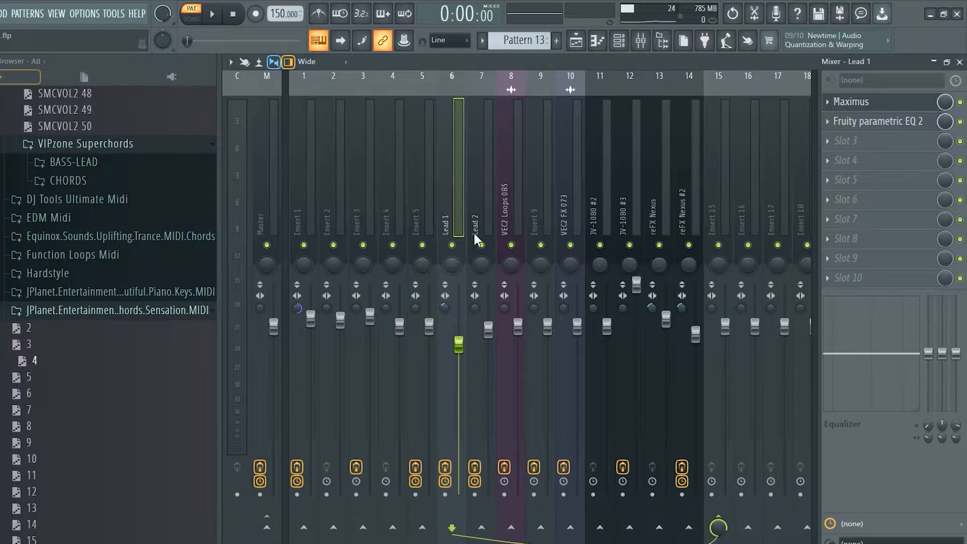
{"action": "left_click", "coordinate": [473, 222]}
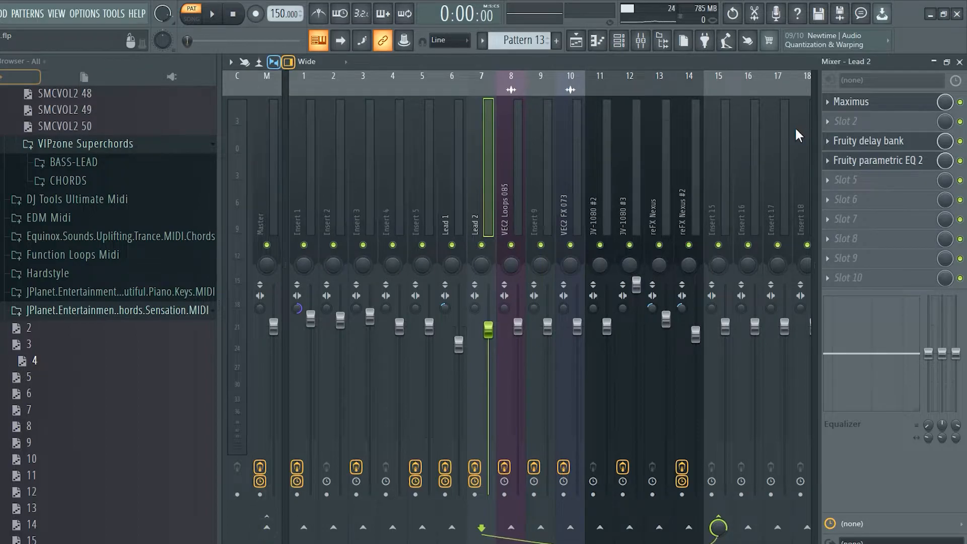
{"action": "left_click", "coordinate": [451, 216]}
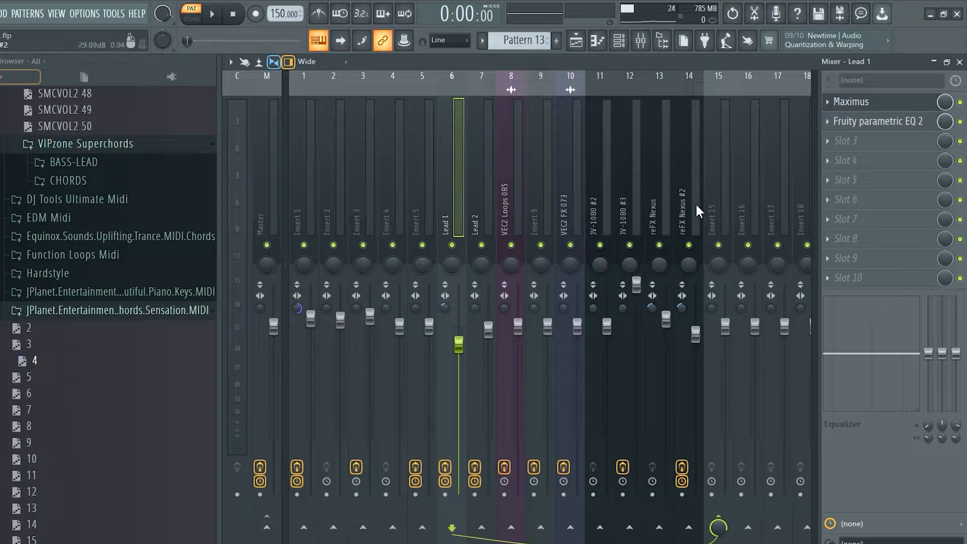
{"action": "mouse_move", "coordinate": [461, 211]}
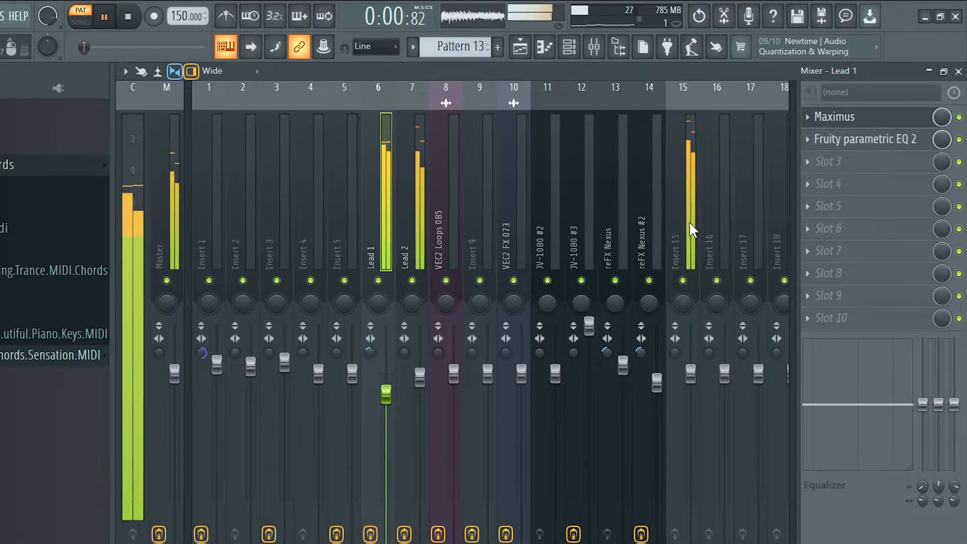
Restart and stop song playback to audition the Lead tracks.
{"action": "left_click", "coordinate": [127, 16]}
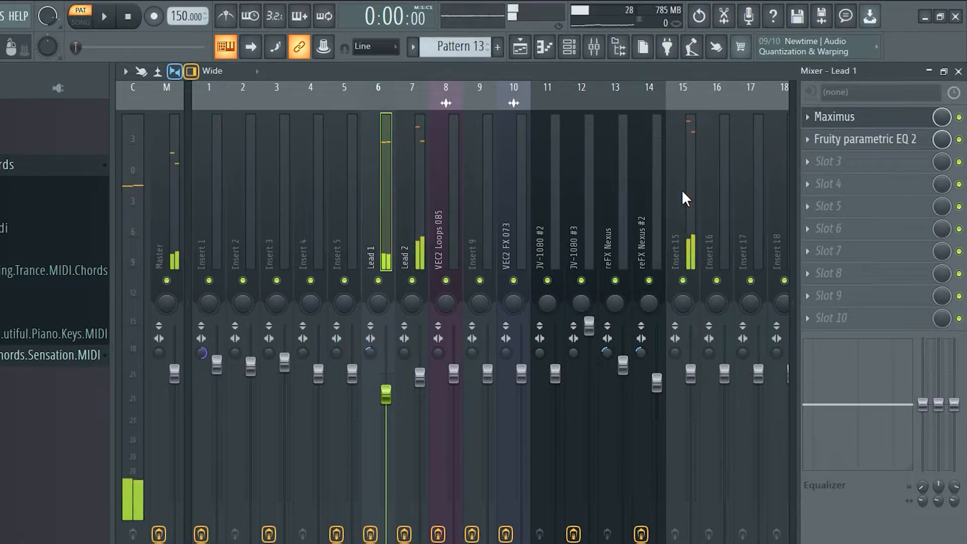
{"action": "left_click", "coordinate": [104, 16]}
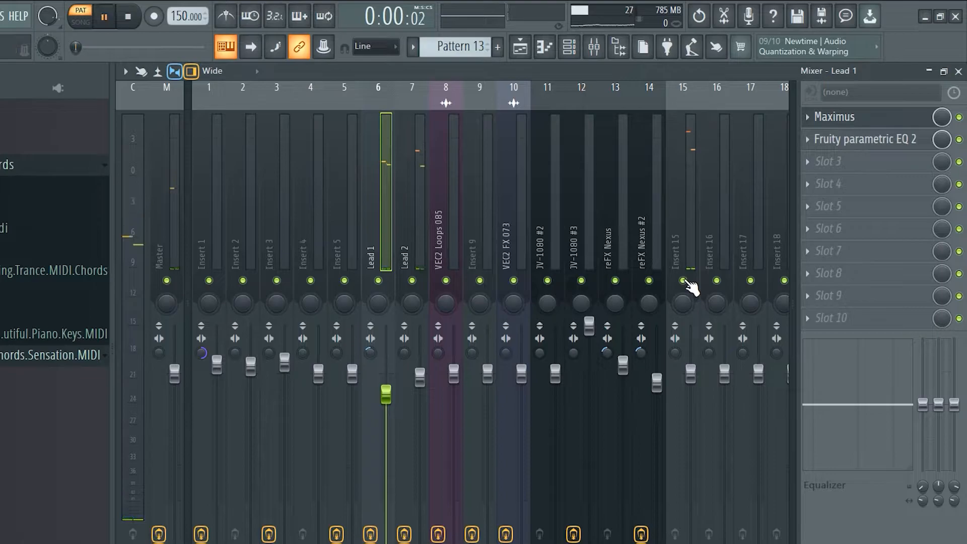
{"action": "left_click", "coordinate": [104, 16]}
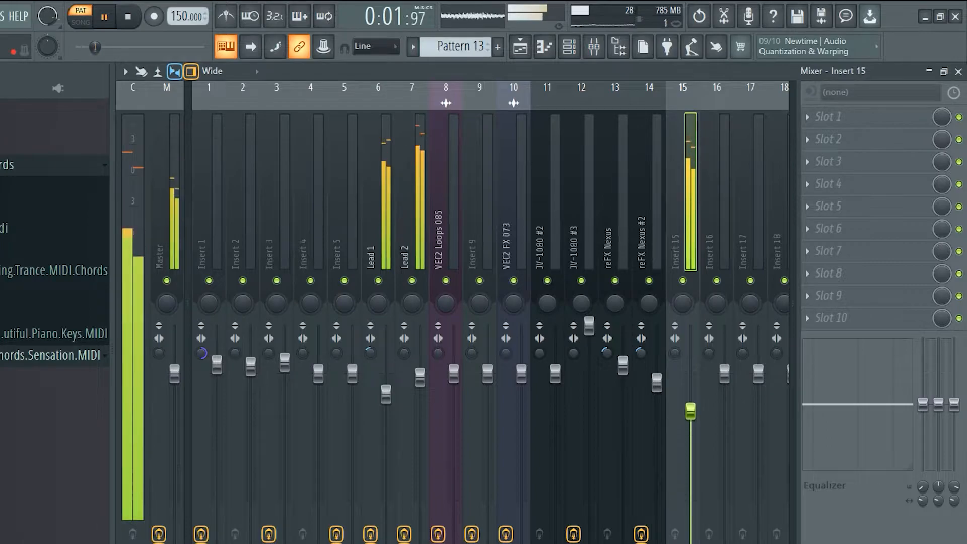
{"action": "left_click", "coordinate": [128, 16]}
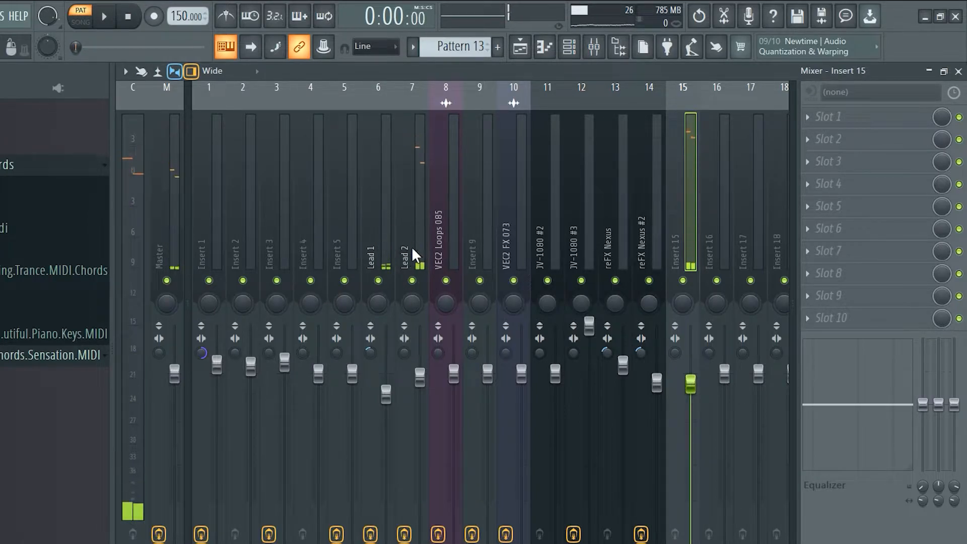
Play with Lead 1, then Insert 15, selected, and stop on Insert 15's empty slots.
{"action": "left_click", "coordinate": [412, 247]}
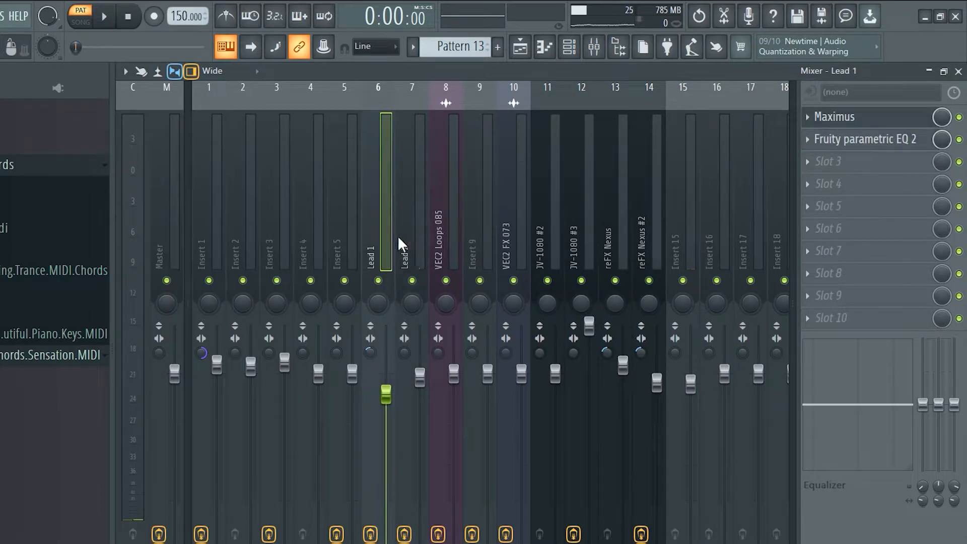
{"action": "mouse_move", "coordinate": [388, 252]}
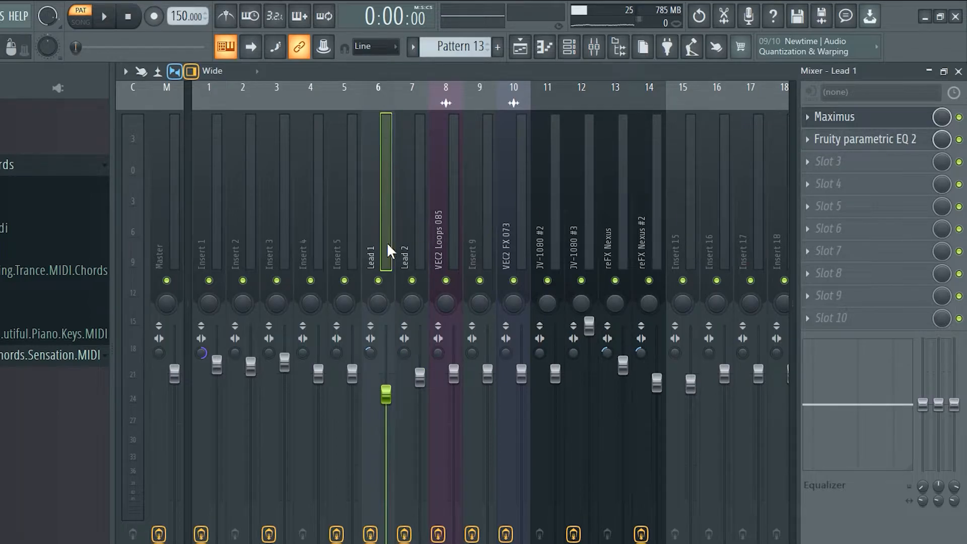
{"action": "left_click", "coordinate": [103, 16]}
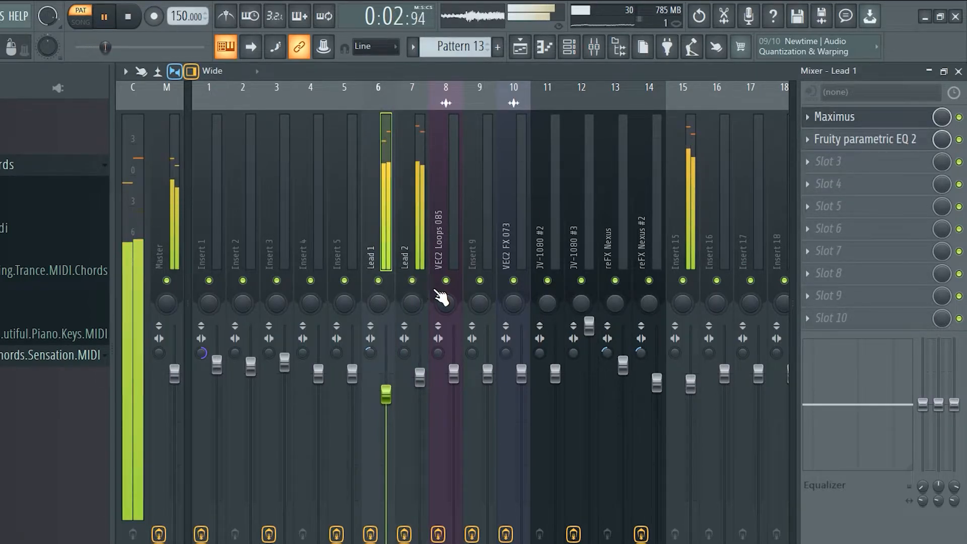
{"action": "left_click", "coordinate": [682, 253]}
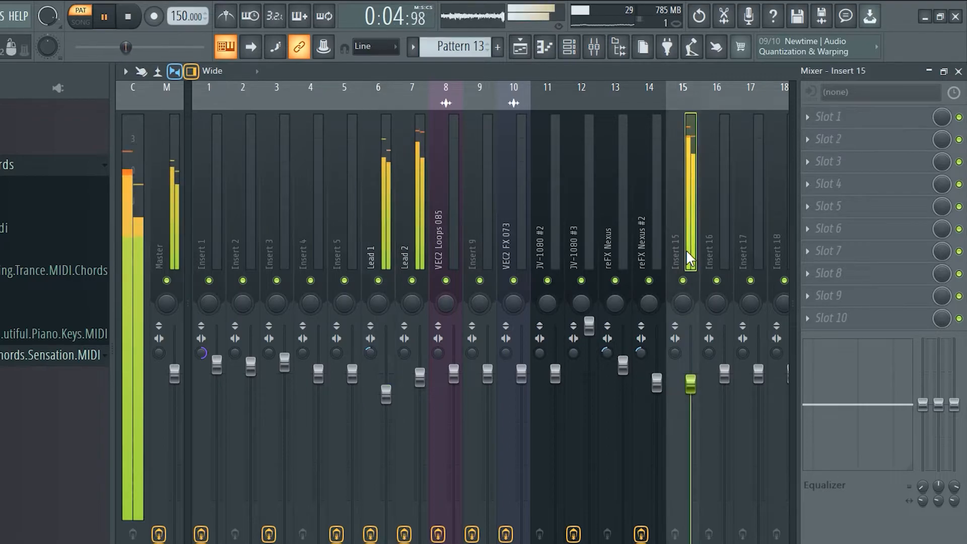
{"action": "left_click", "coordinate": [128, 16]}
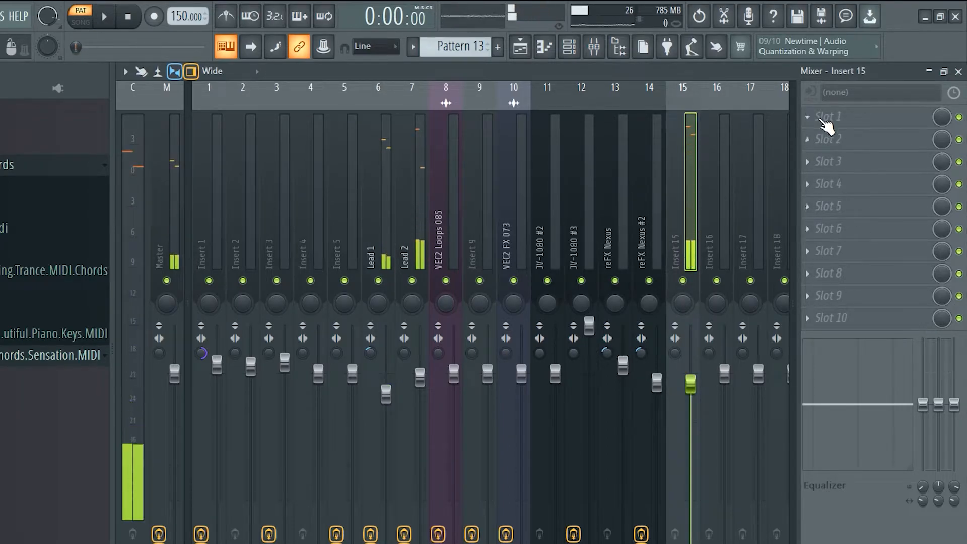
Load Fruity Free Filter into slot 1 and Fruity Parametric EQ 2 into slot 2.
{"action": "left_click", "coordinate": [830, 116]}
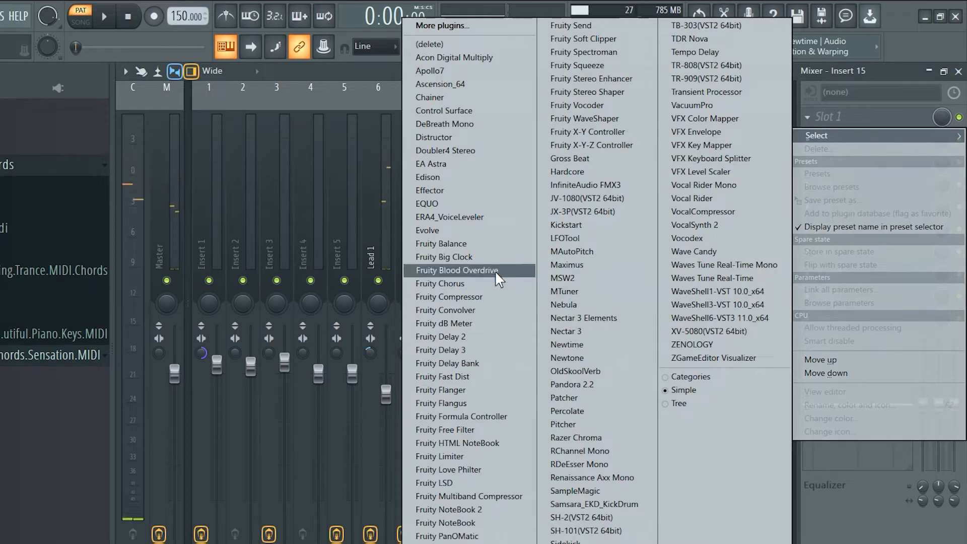
{"action": "left_click", "coordinate": [444, 430]}
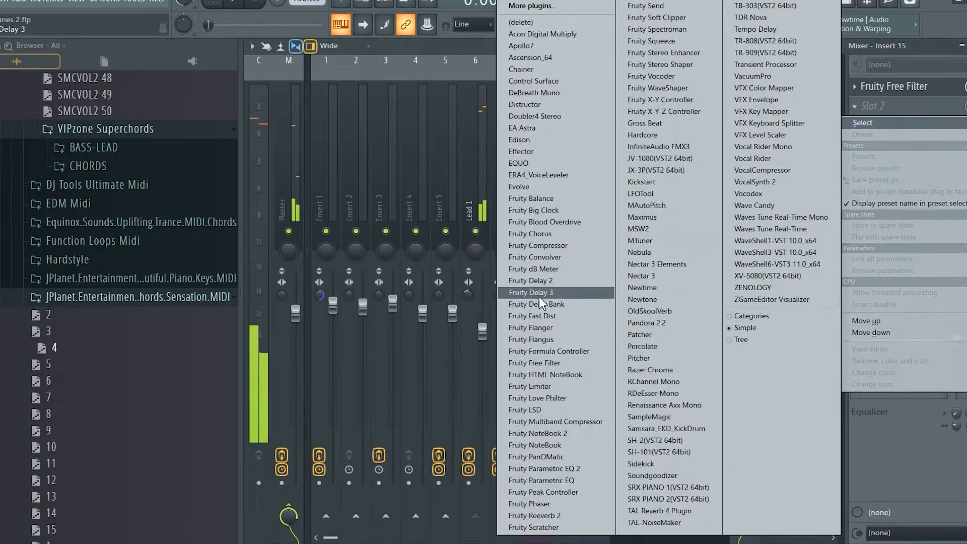
{"action": "left_click", "coordinate": [541, 480]}
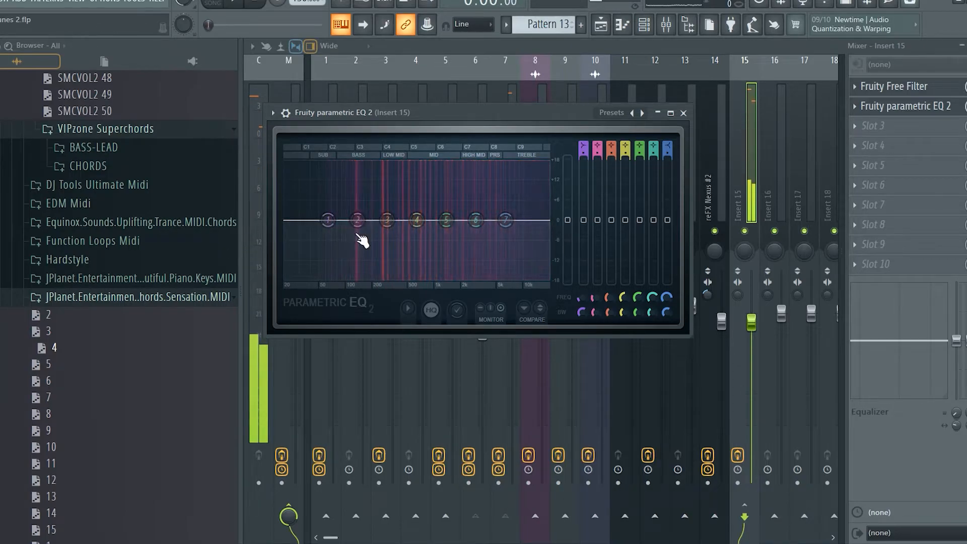
Load Sidekick into Insert 15's third effect slot.
{"action": "left_click", "coordinate": [899, 84]}
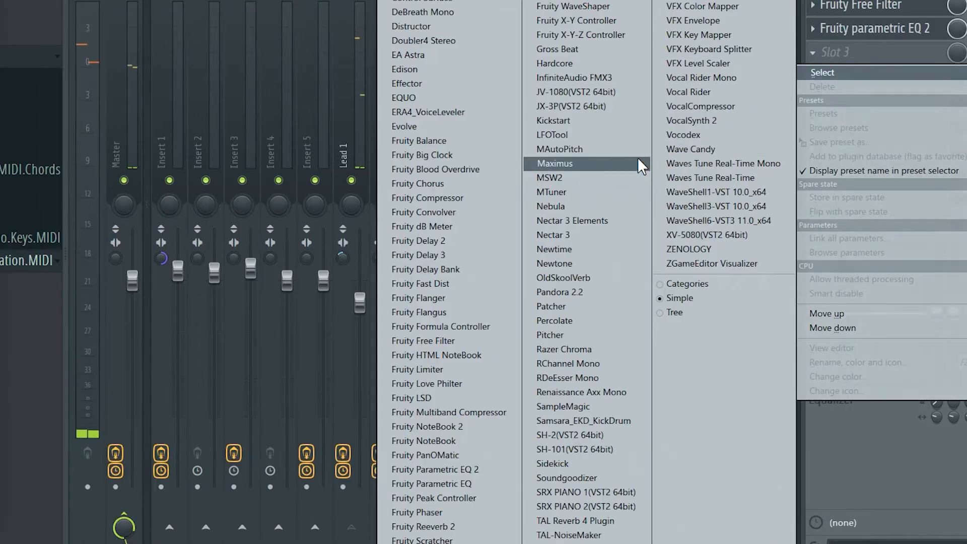
{"action": "mouse_move", "coordinate": [578, 463]}
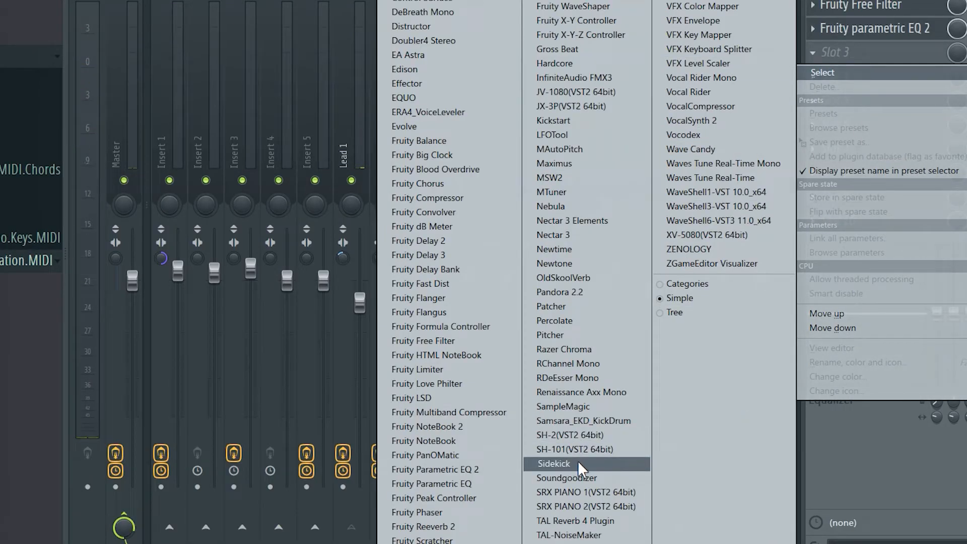
{"action": "left_click", "coordinate": [554, 464]}
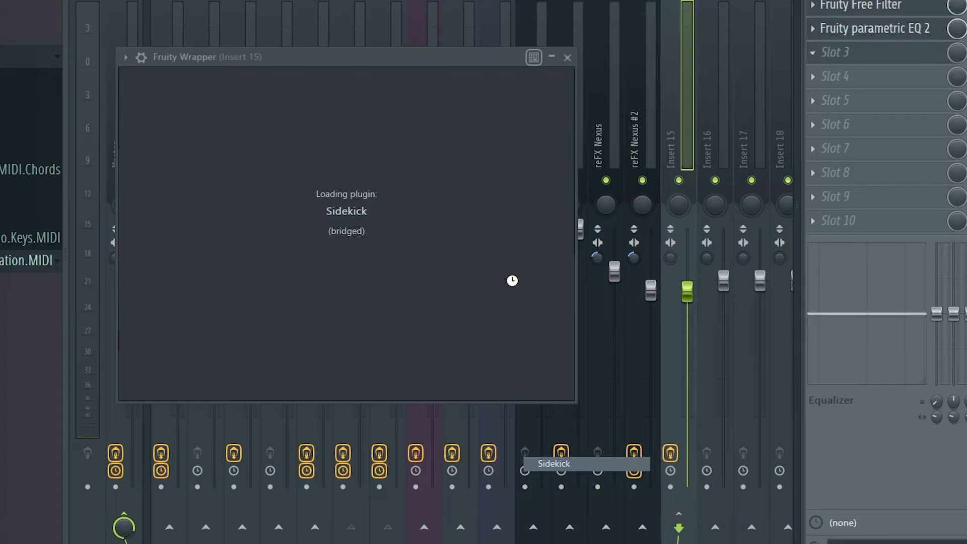